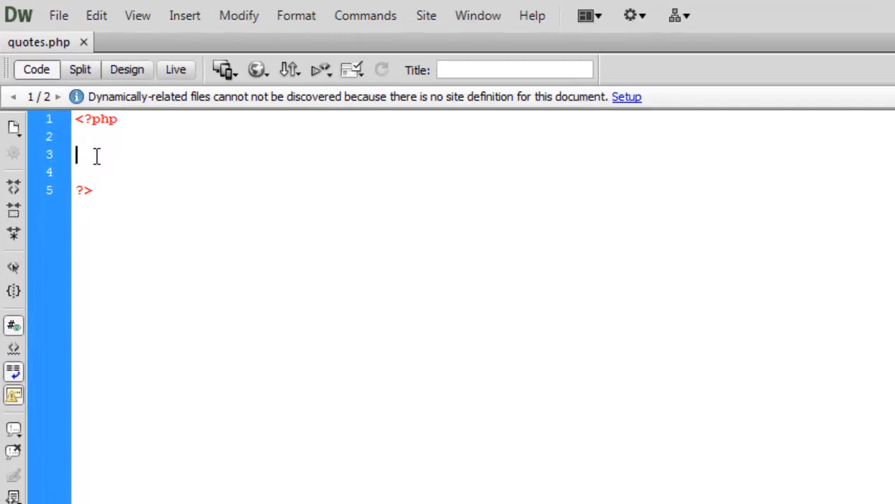
Step: Assign "John" to the $name variable in the PHP block
{"action": "type", "text": "$name"}
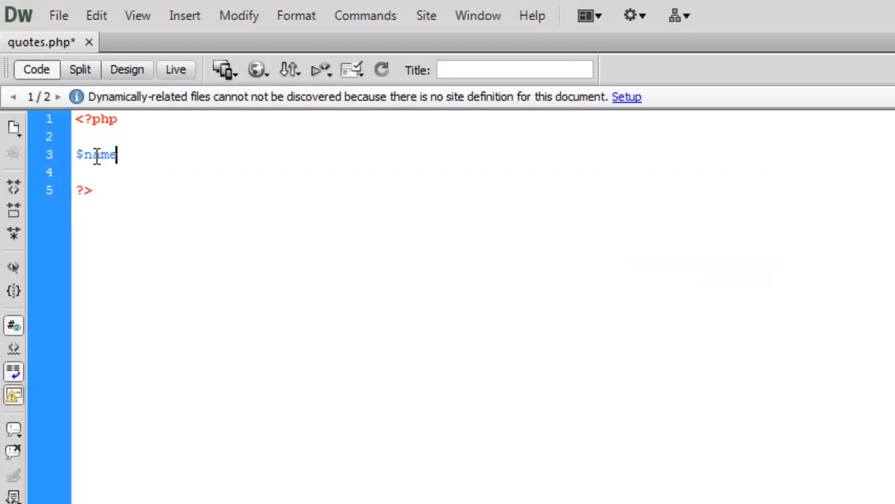
{"action": "type", "text": "="}
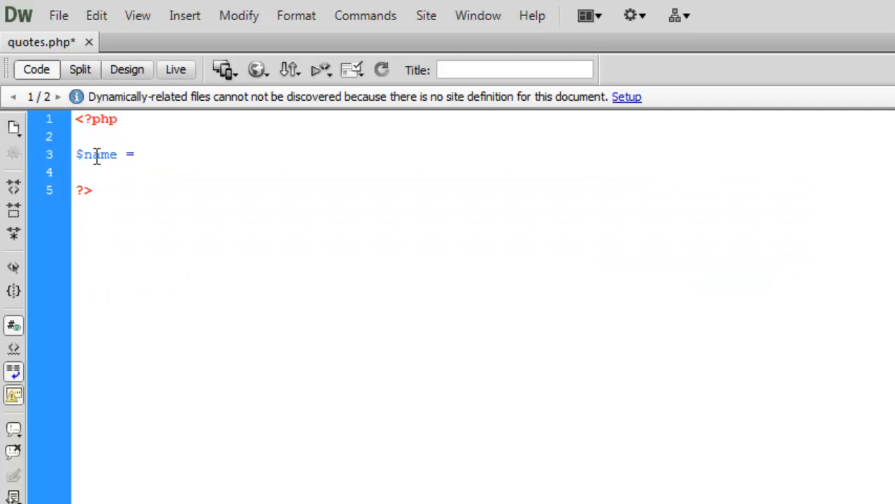
{"action": "type", "text": "\"John"}
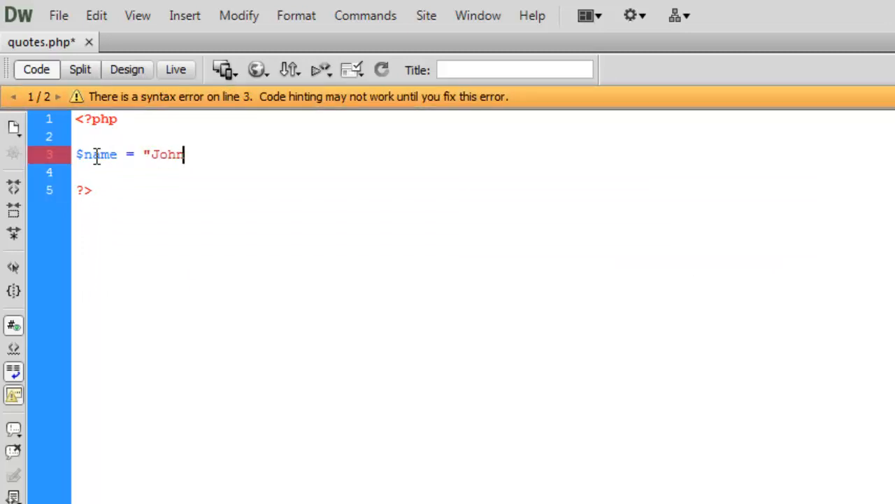
{"action": "type", "text": "\";"}
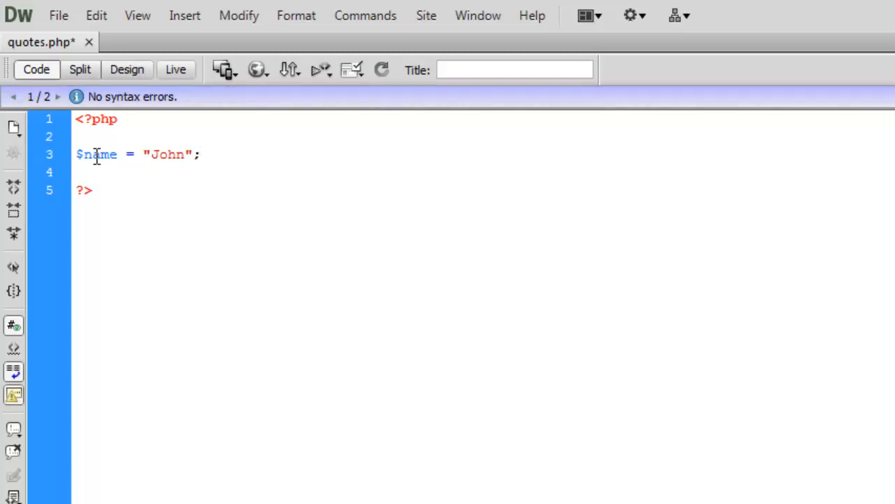
Step: Add an echo $name statement on a new line 5
{"action": "left_click", "coordinate": [198, 154]}
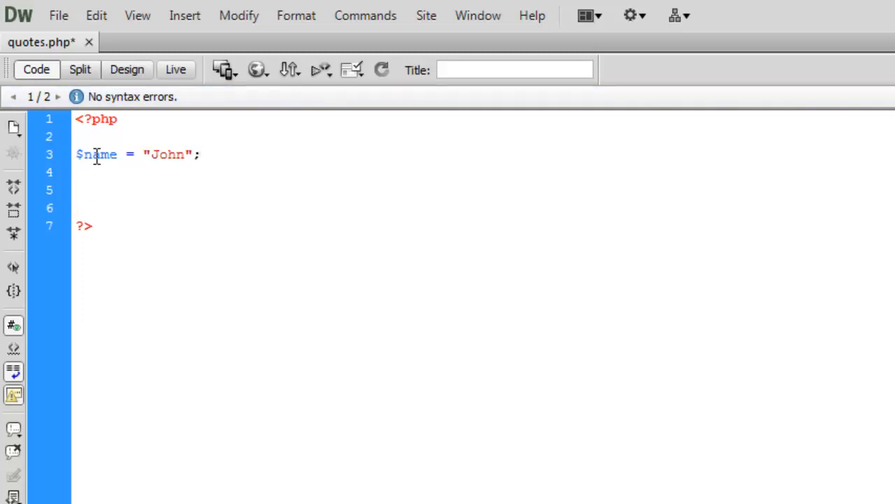
{"action": "left_click", "coordinate": [76, 190]}
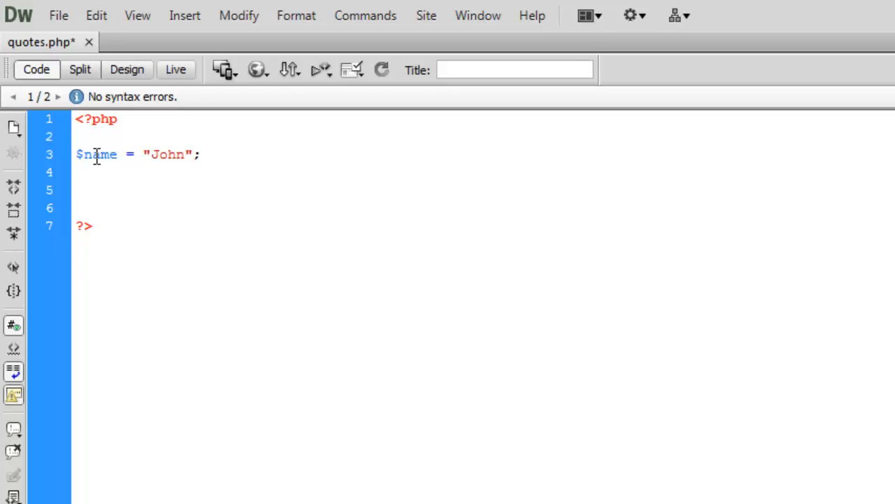
{"action": "type", "text": "echo"}
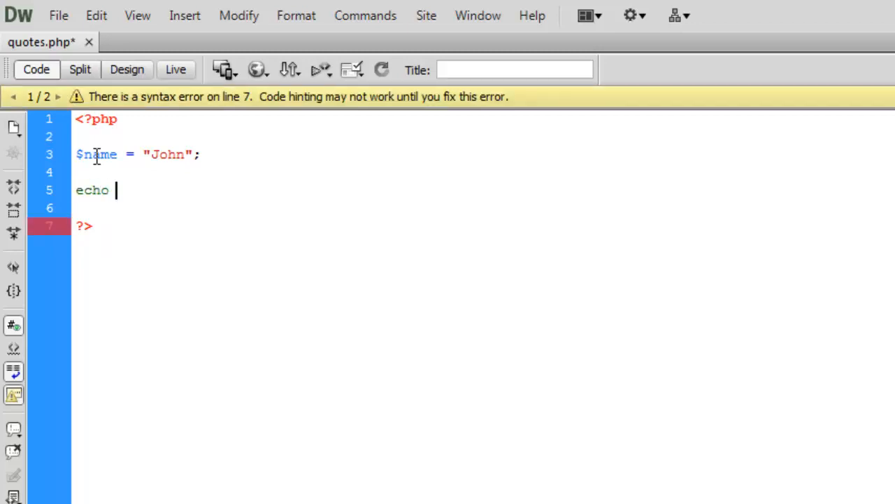
{"action": "type", "text": "$name;"}
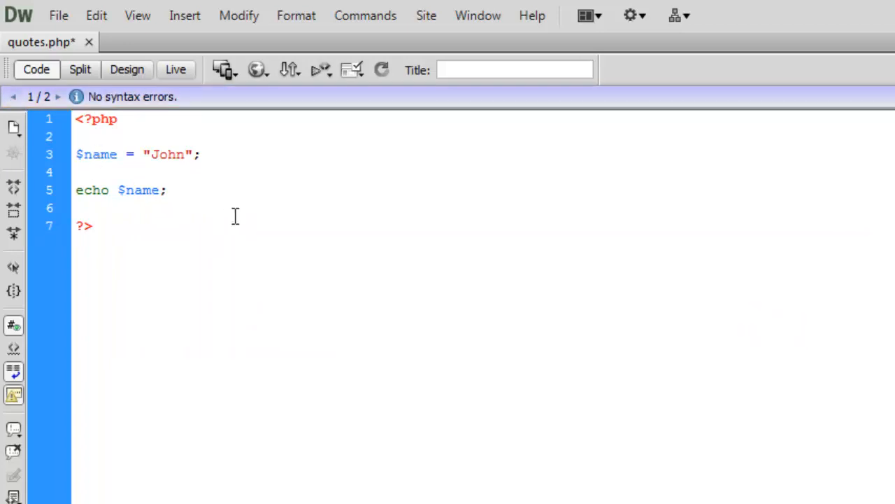
{"action": "mouse_move", "coordinate": [59, 15]}
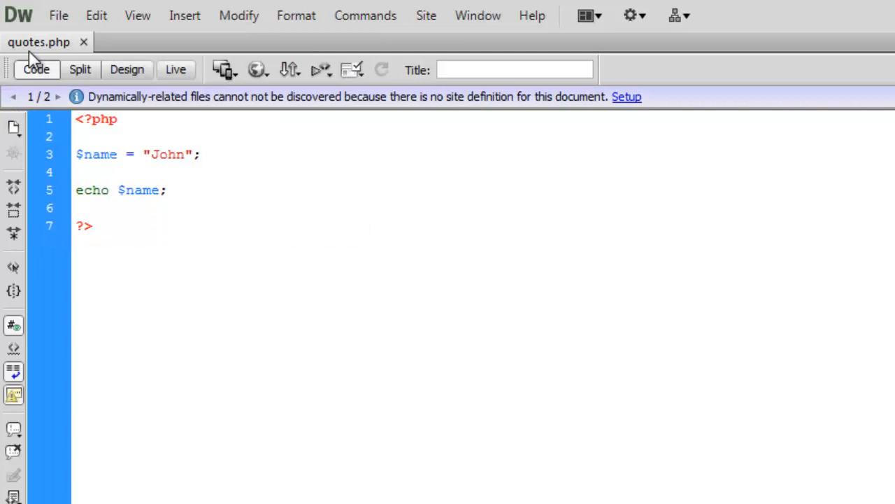
Step: Replace the plain echo with echo "My name is $name";, later trimmed to "My name is ";
{"action": "left_click", "coordinate": [165, 190]}
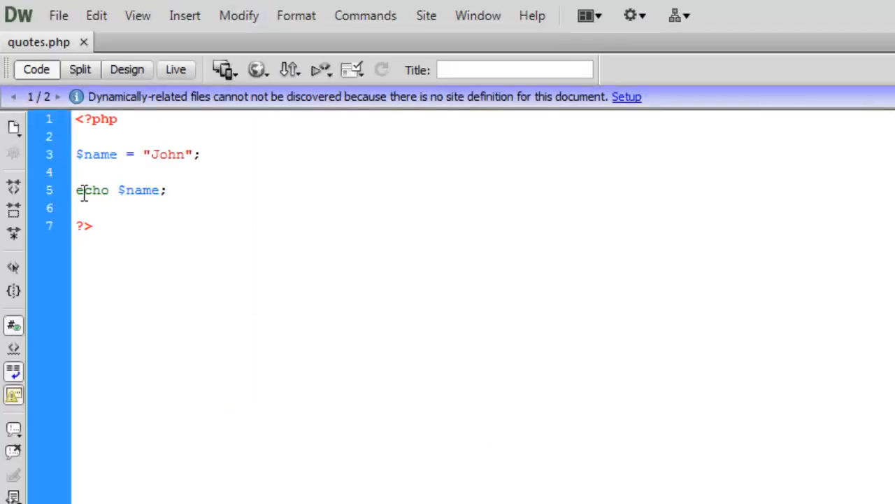
{"action": "mouse_move", "coordinate": [303, 196]}
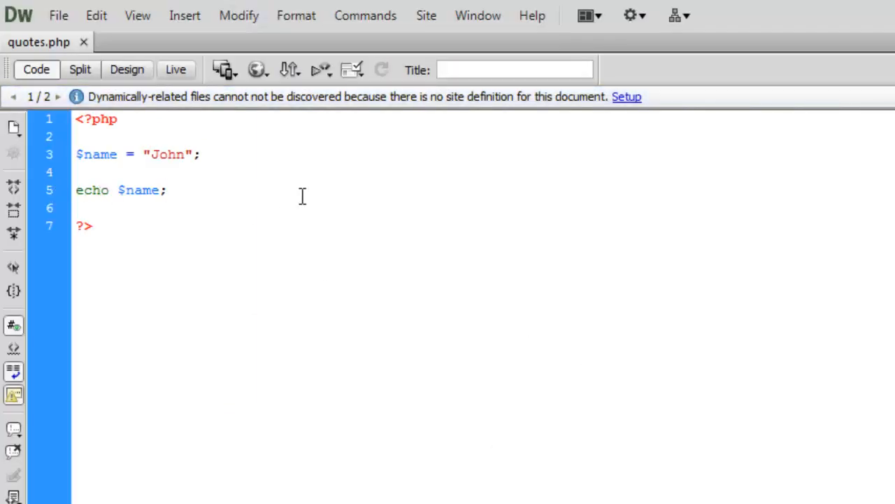
{"action": "key", "text": "Backspace"}
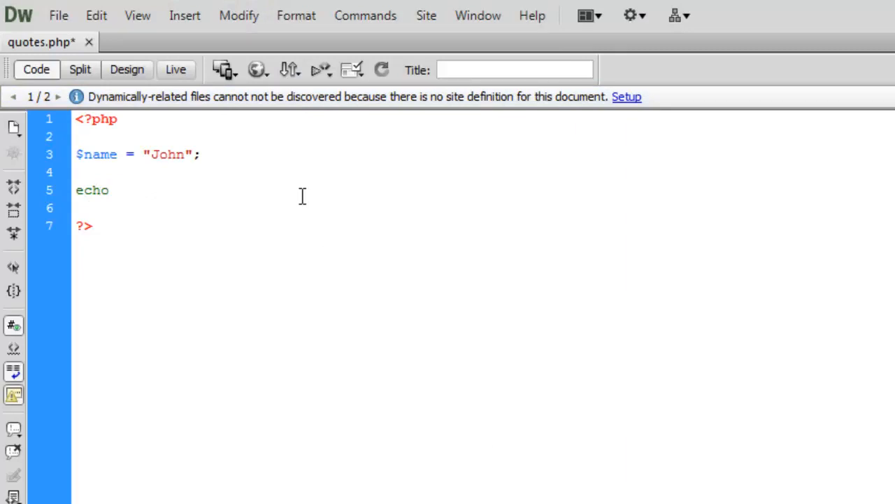
{"action": "type", "text": "\"My na"}
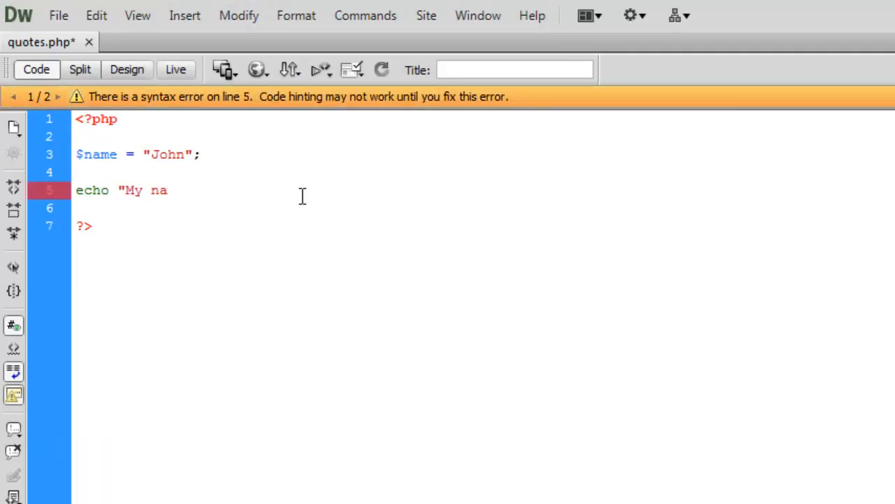
{"action": "type", "text": "me is"}
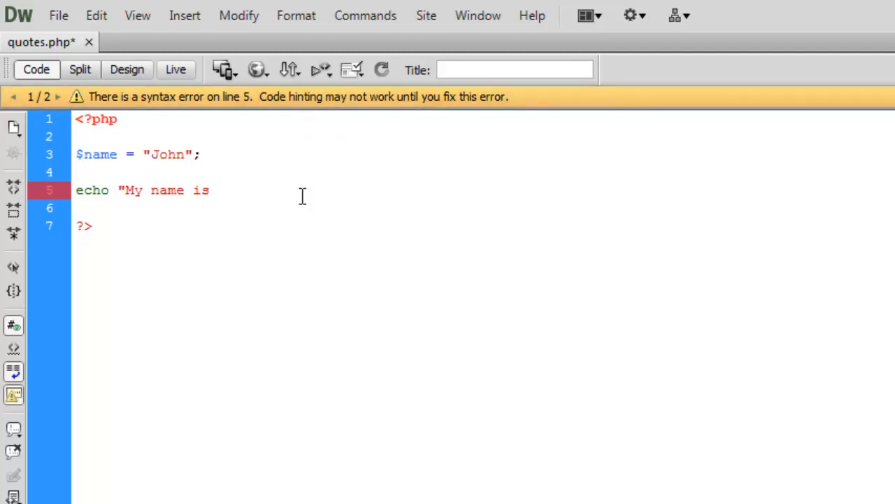
{"action": "type", "text": "$name"}
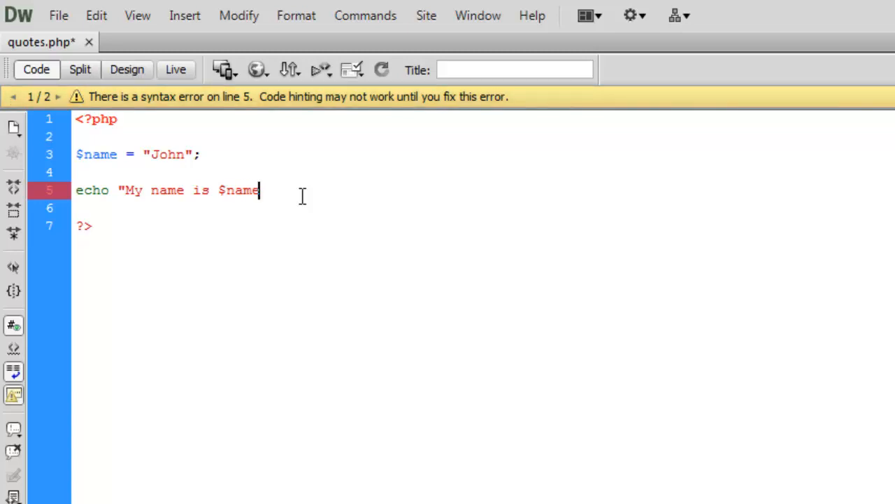
{"action": "type", "text": "\""}
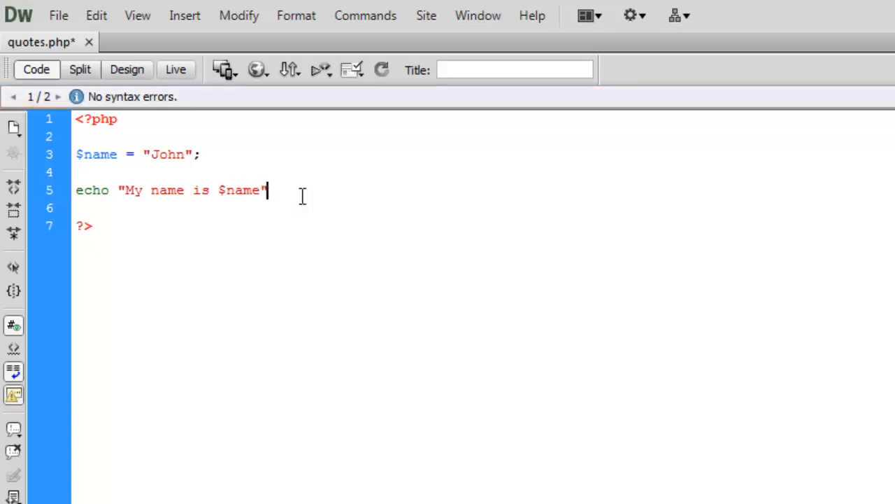
{"action": "type", "text": ";"}
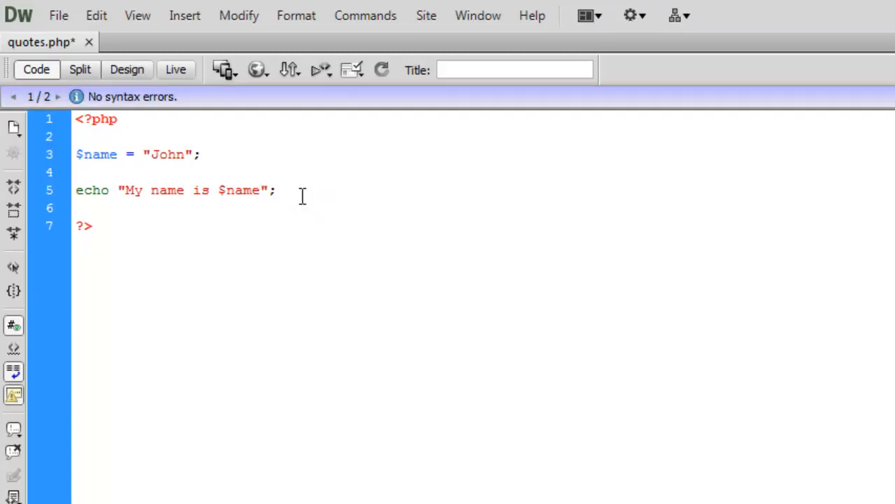
{"action": "left_click", "coordinate": [275, 190]}
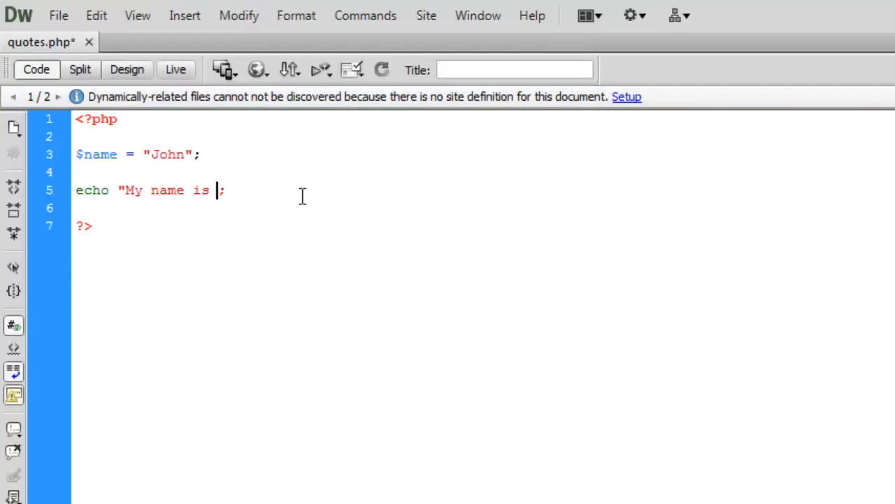
{"action": "type", "text": "\" ."}
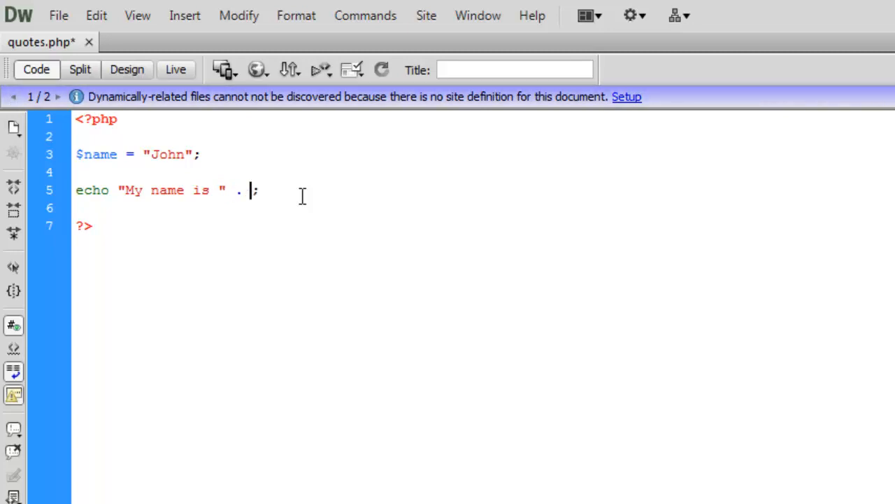
{"action": "type", "text": "$name"}
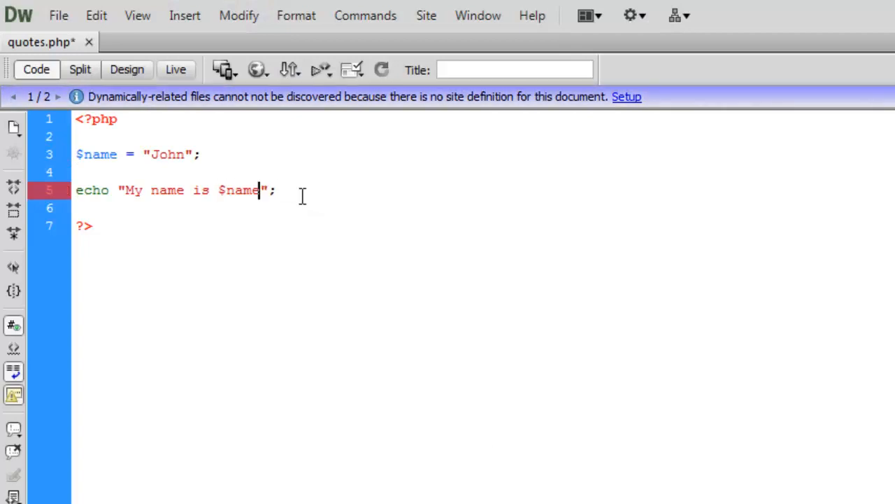
{"action": "key", "text": "ctrl+s"}
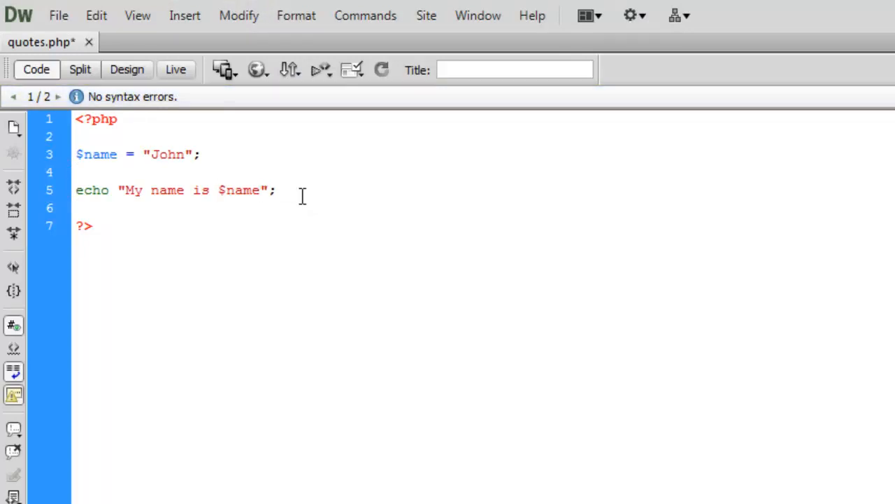
{"action": "left_click", "coordinate": [259, 191]}
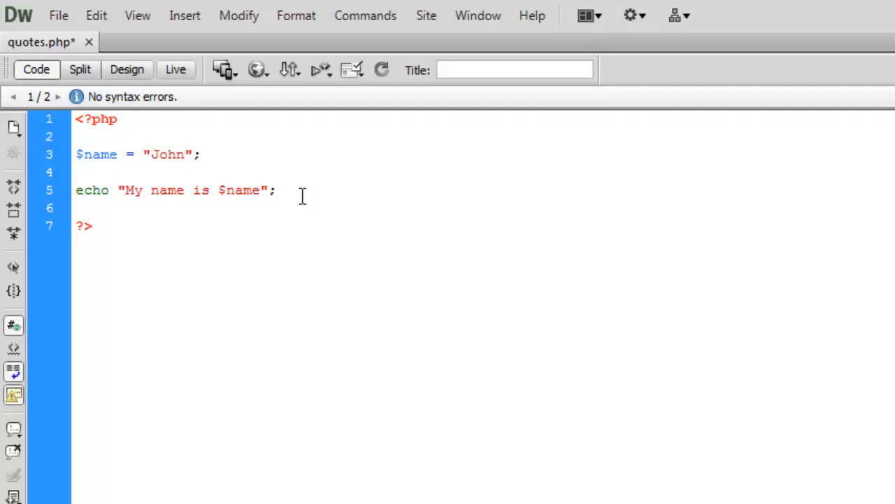
{"action": "left_click", "coordinate": [260, 191]}
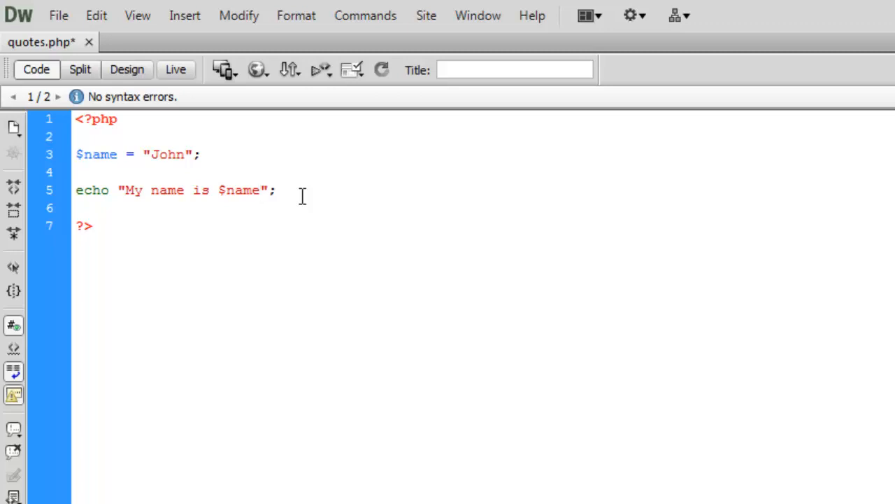
{"action": "left_click", "coordinate": [259, 190]}
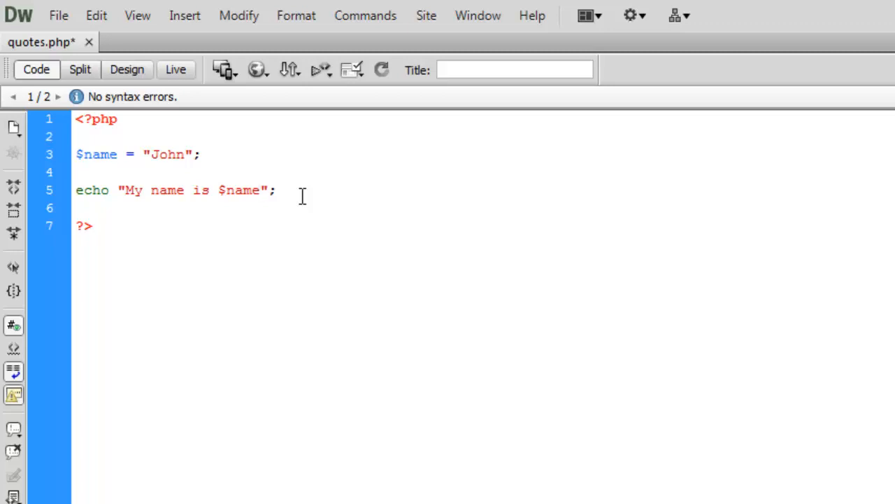
Step: Comment out line 5 with // and add a second echo "My name is $name"; below, briefly trying single quotes
{"action": "type", "text": "//"}
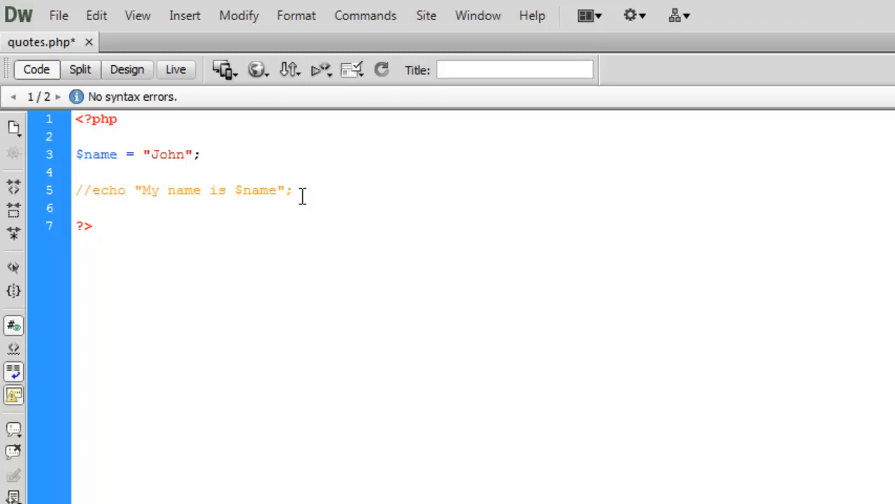
{"action": "type", "text": "echo \"My name is $name\";"}
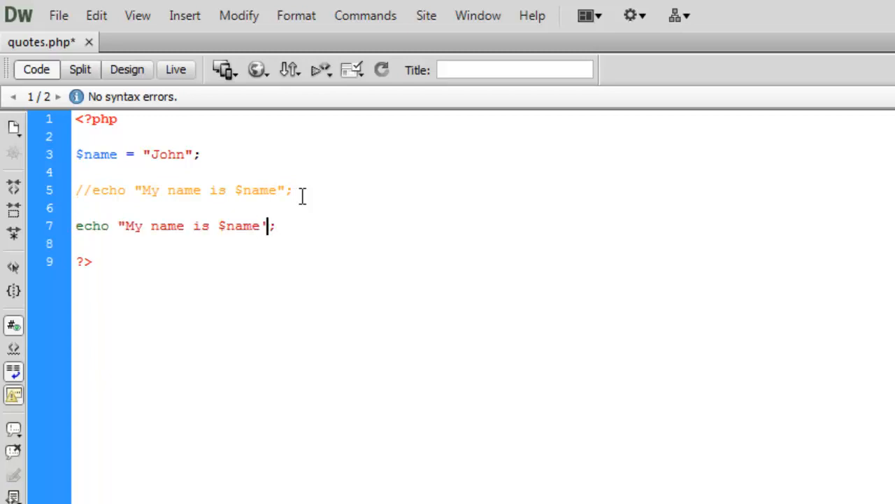
{"action": "type", "text": "'"}
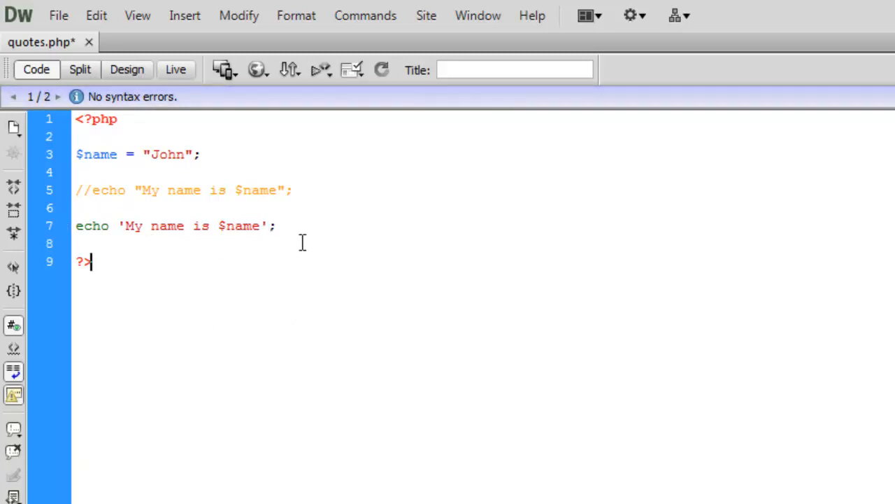
{"action": "mouse_move", "coordinate": [209, 220]}
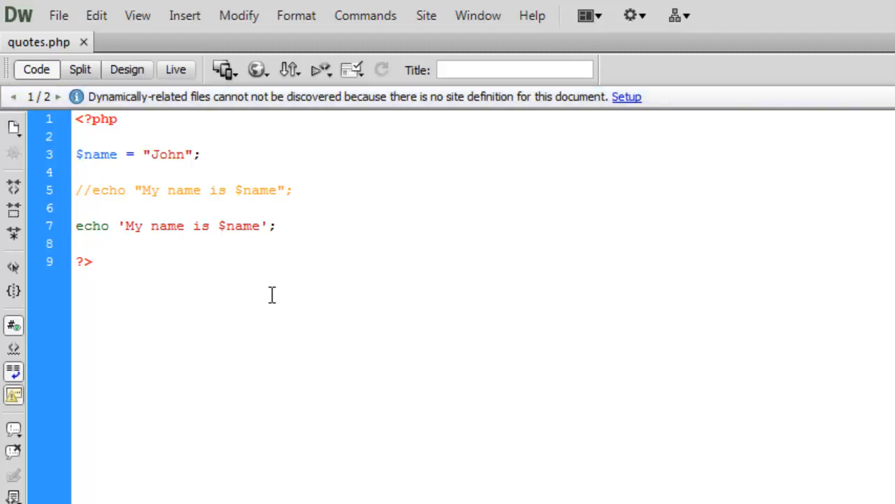
{"action": "left_click", "coordinate": [91, 260]}
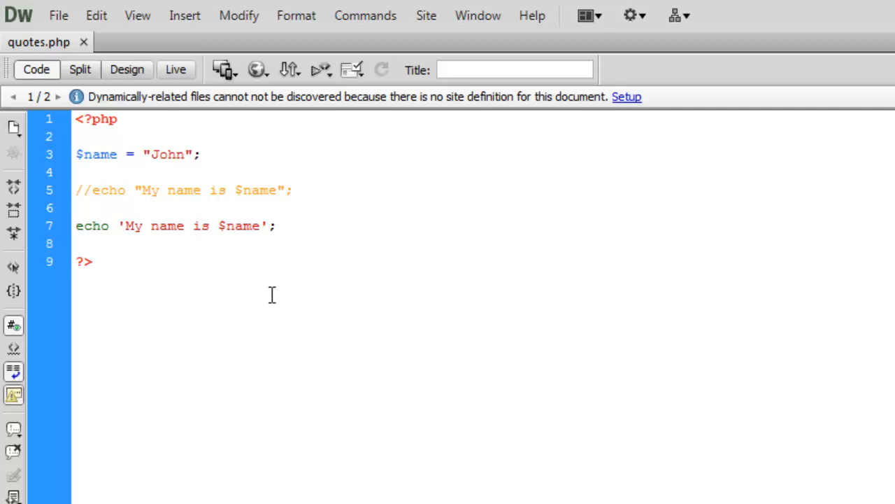
{"action": "left_click", "coordinate": [91, 261]}
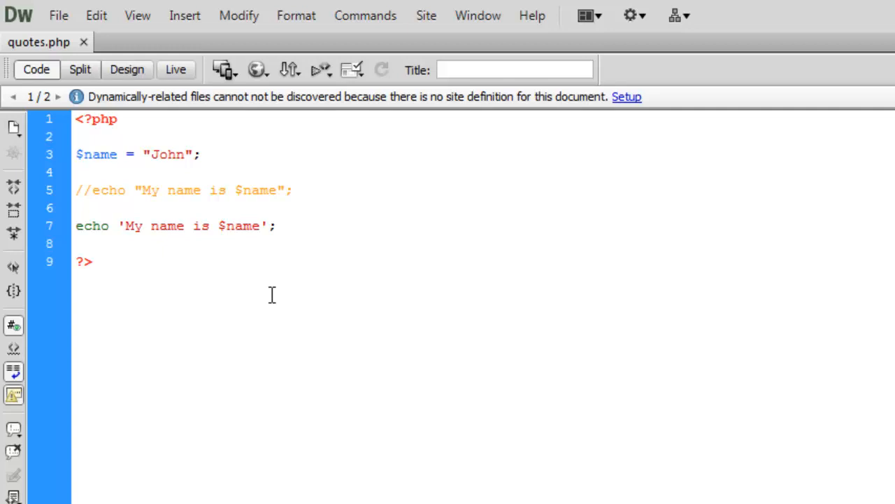
{"action": "left_click", "coordinate": [89, 225]}
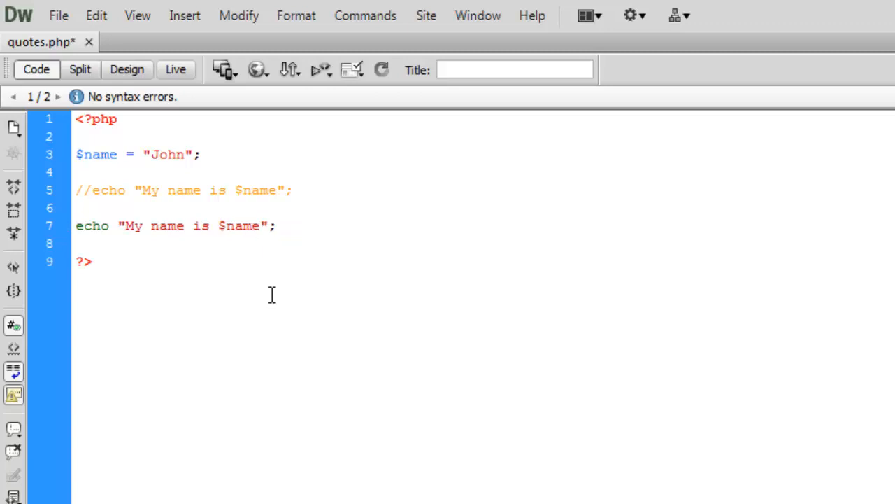
Step: Rename $name to $first_name and add a last name value "Smith"
{"action": "left_click", "coordinate": [200, 154]}
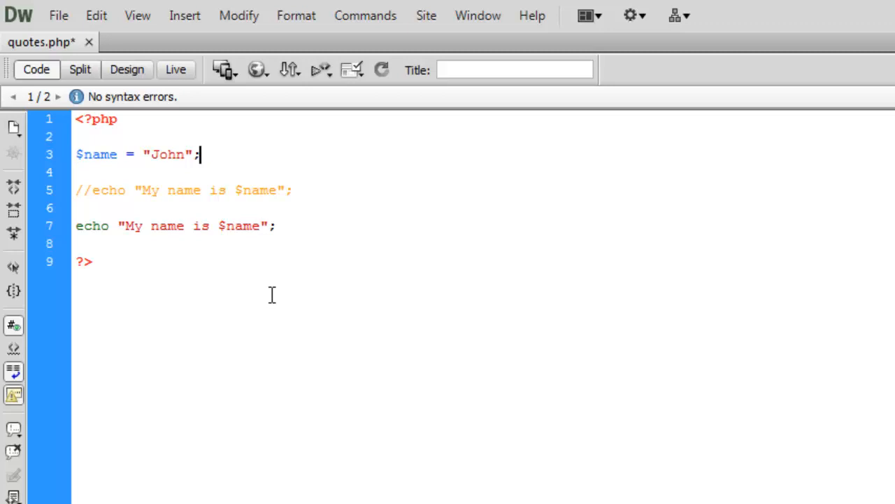
{"action": "double_click", "coordinate": [96, 154]}
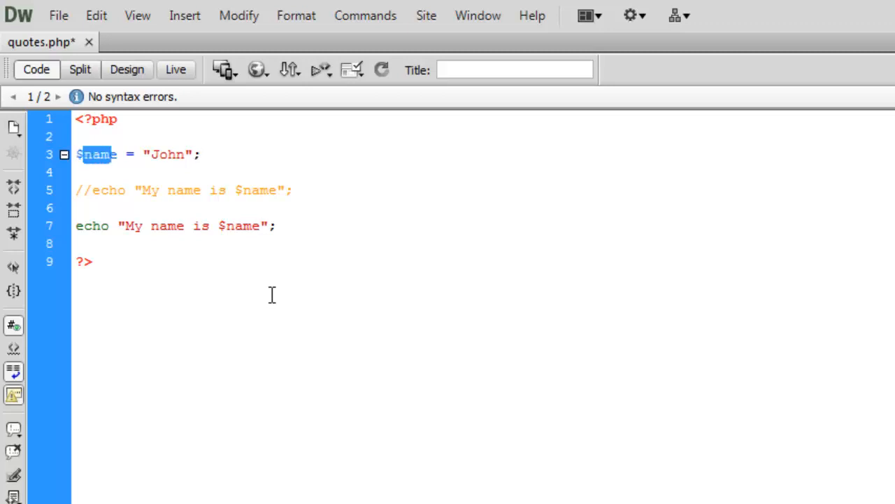
{"action": "type", "text": "first_"}
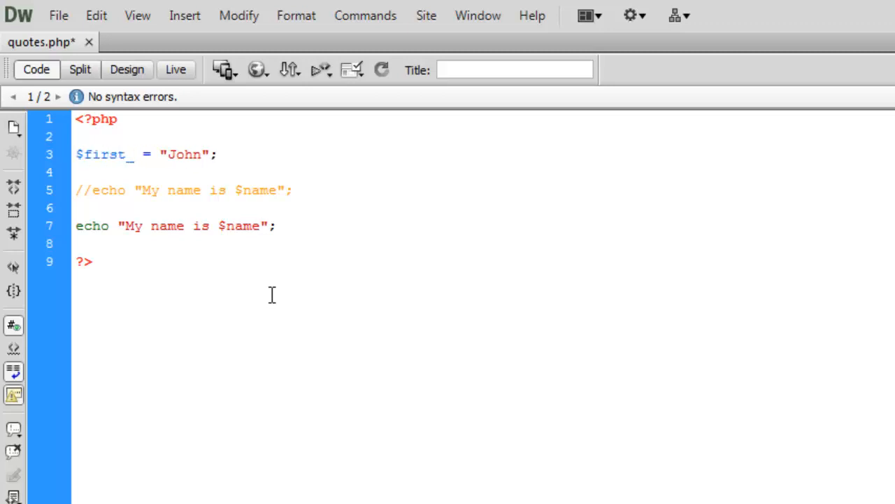
{"action": "type", "text": "name"}
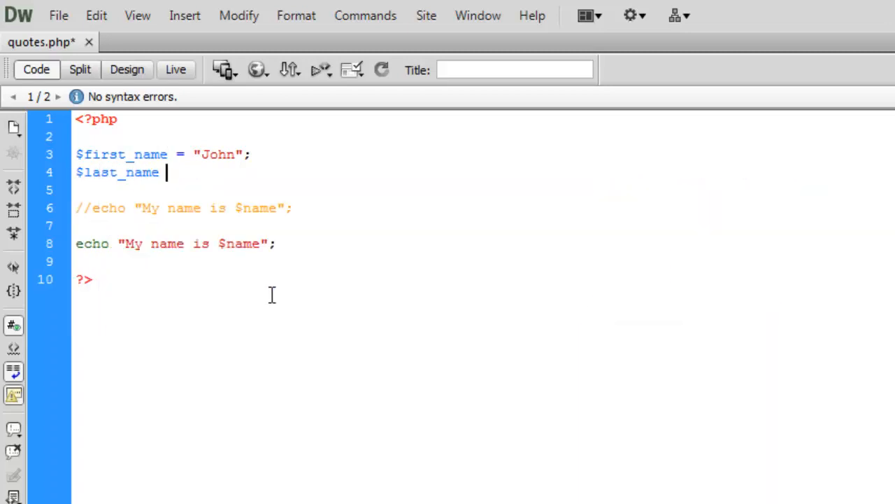
{"action": "type", "text": "= \""}
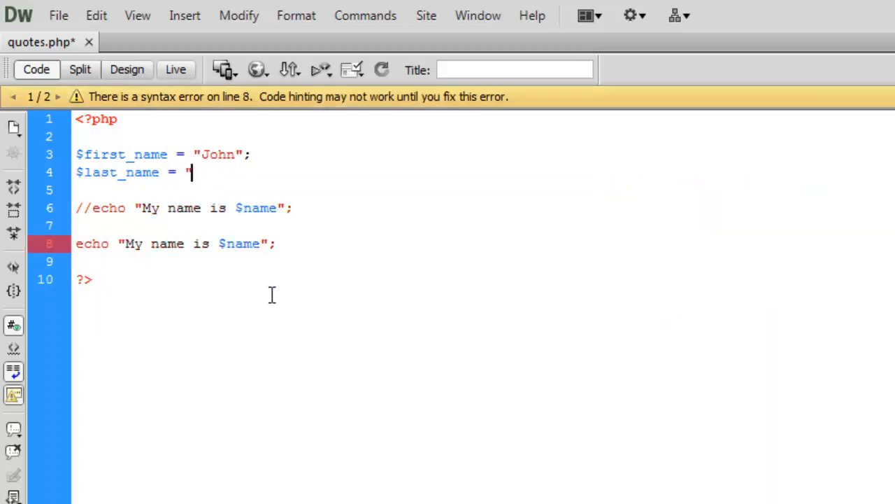
{"action": "type", "text": "Smith\";"}
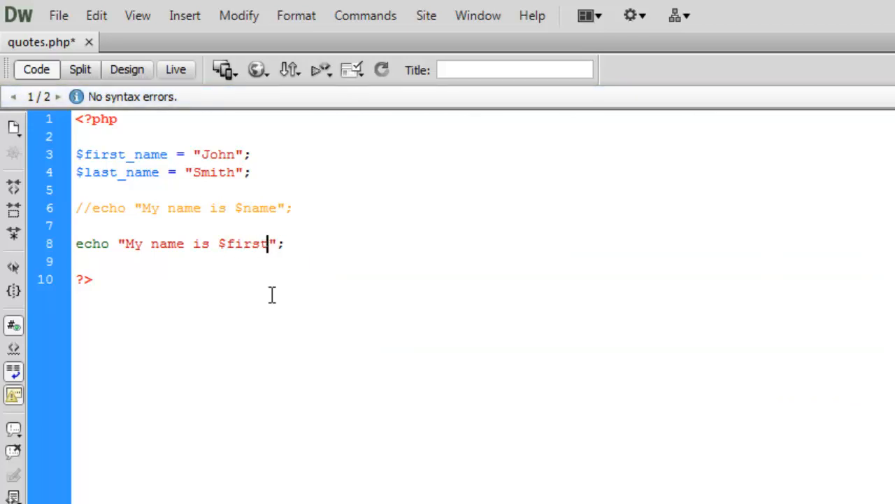
Step: Echo $first_name and $last_name with a closing period, then reload the browser
{"action": "type", "text": "_name"}
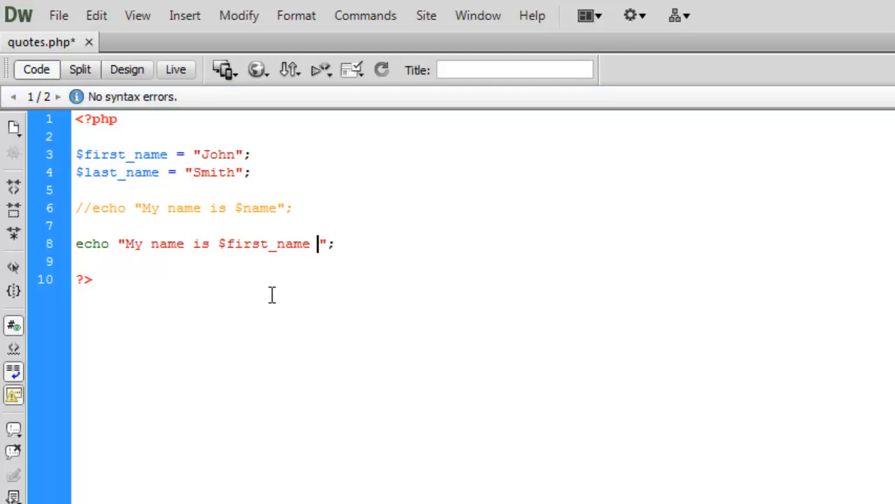
{"action": "type", "text": "$last_name"}
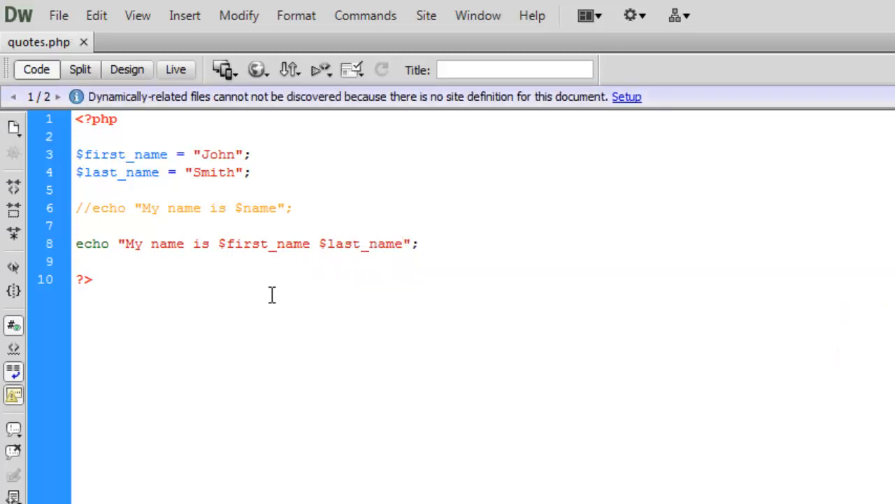
{"action": "left_click", "coordinate": [402, 243]}
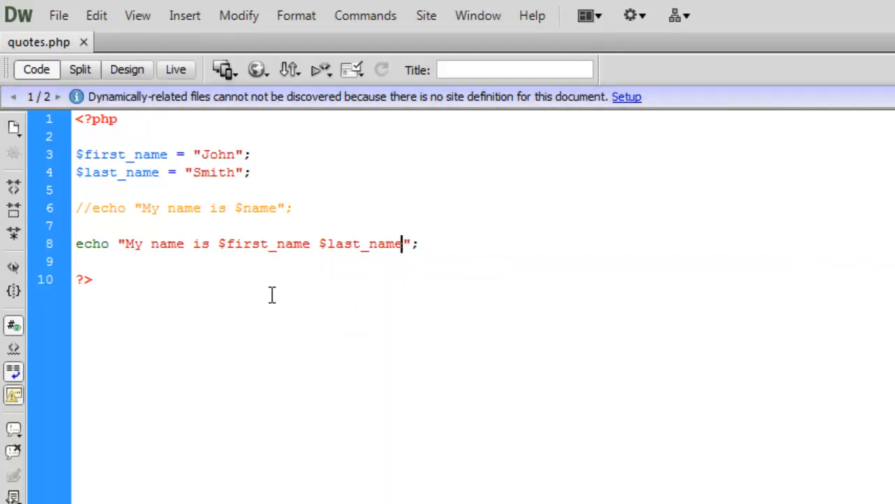
{"action": "type", "text": "."}
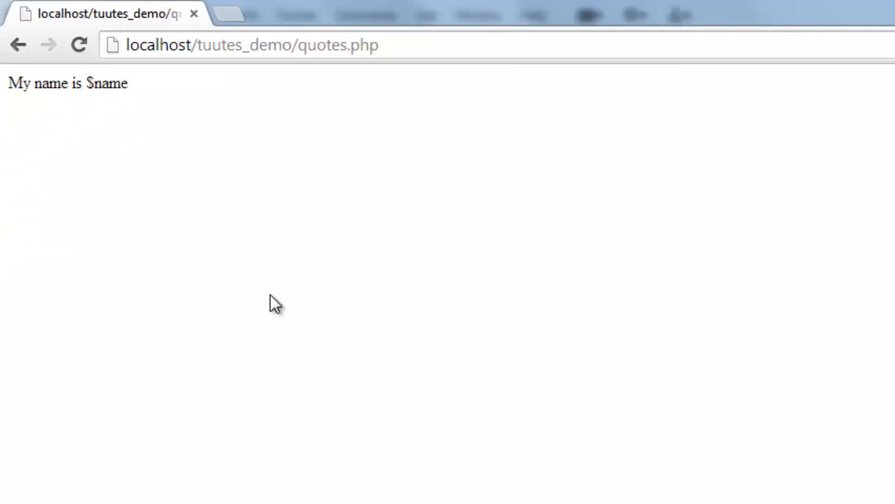
{"action": "left_click", "coordinate": [79, 44]}
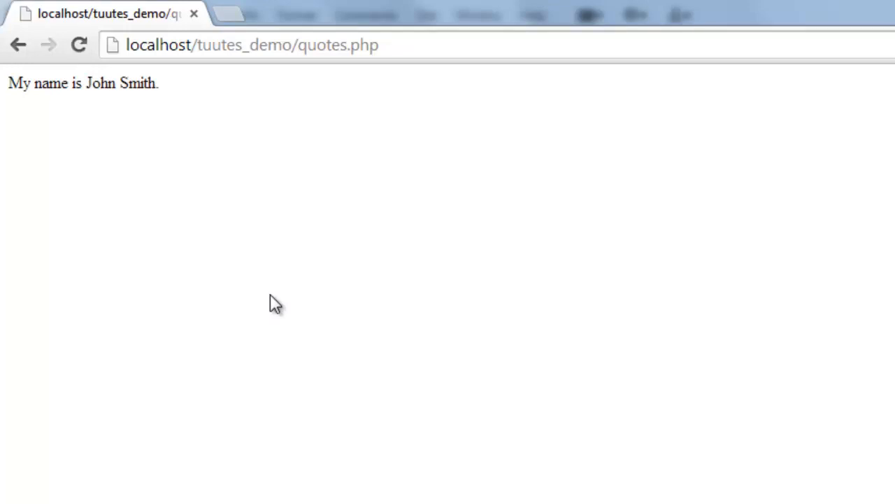